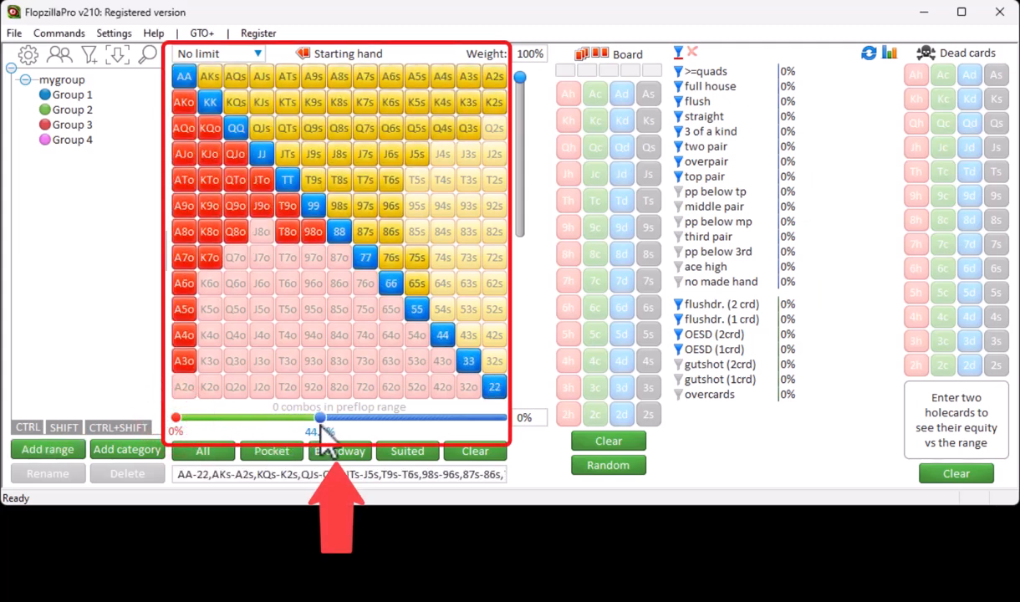
Fill the range with the top 48.4% of hands and enter Ah Kh as holecards for 66.095% equity.
left_click(340, 452)
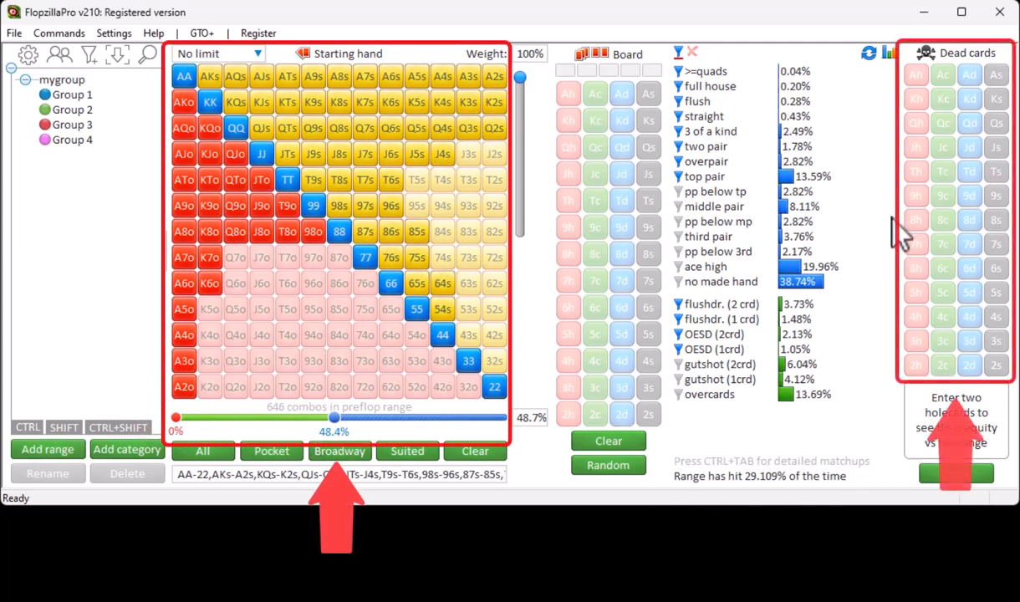
left_click(916, 99)
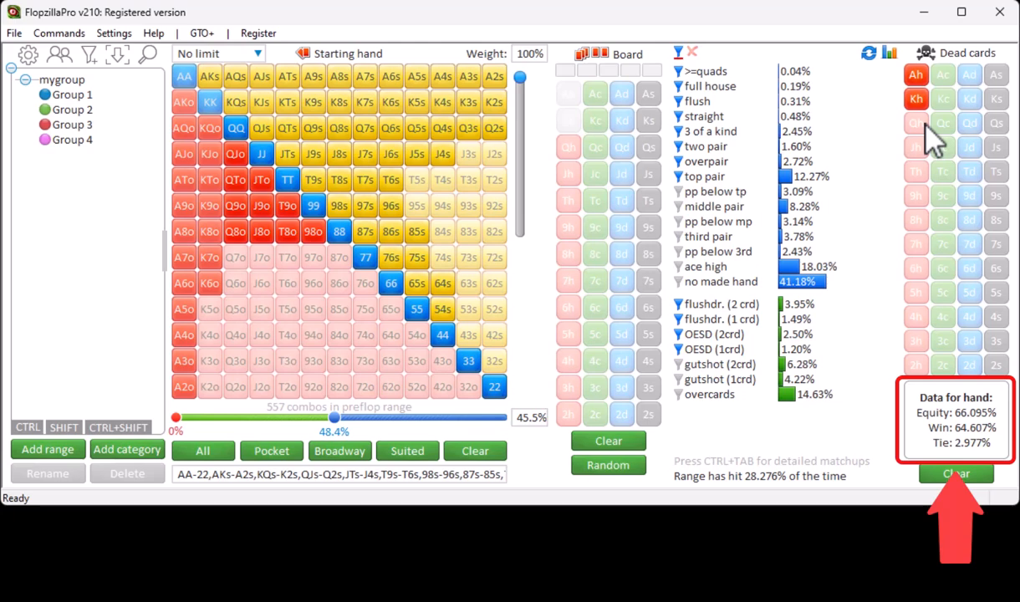
mouse_move(967, 304)
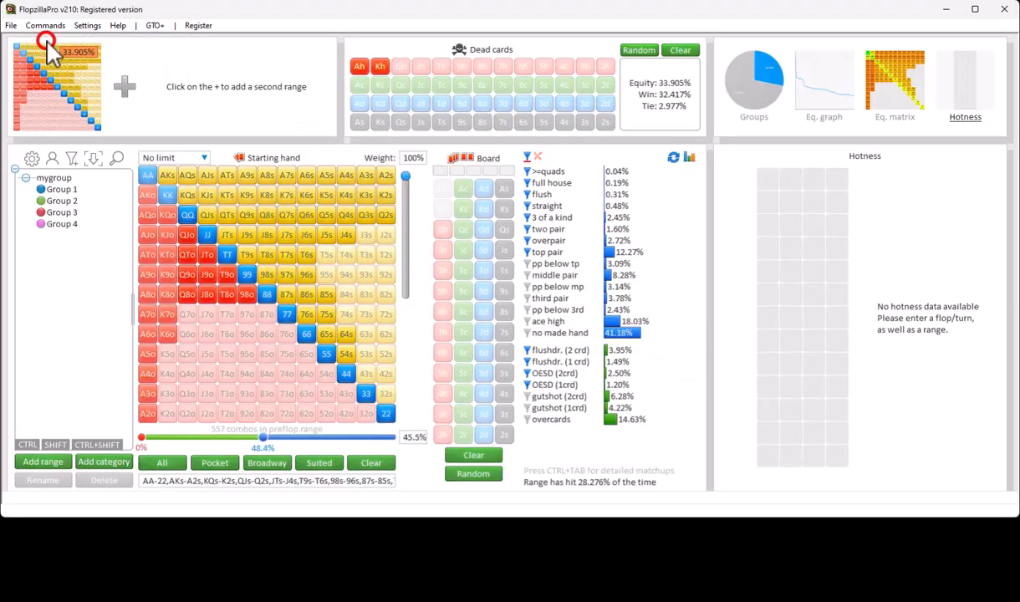
Deselect the Ah and Kh tiles so the dead cards are cleared.
left_click(381, 66)
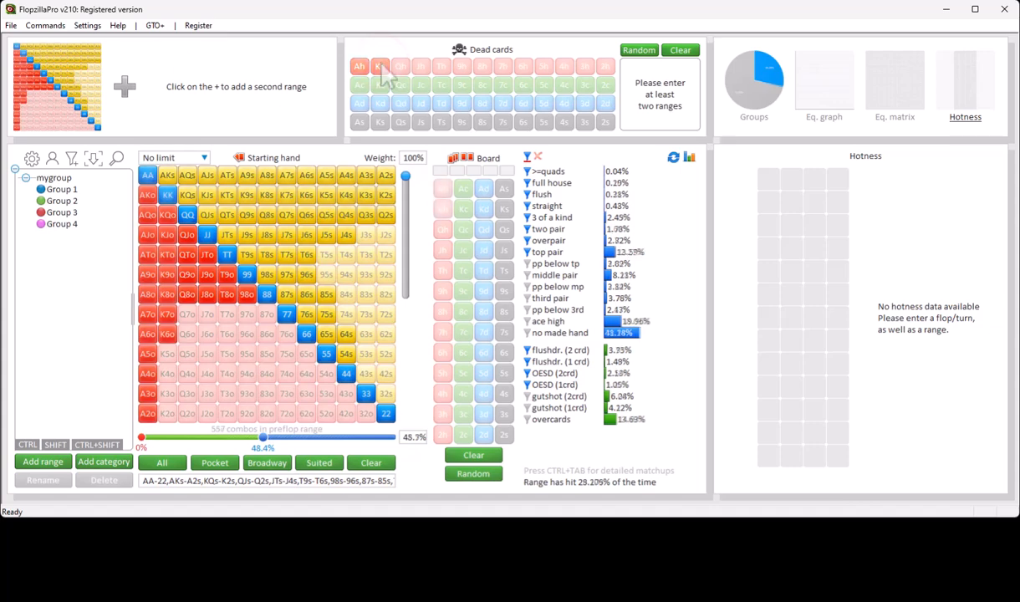
left_click(380, 67)
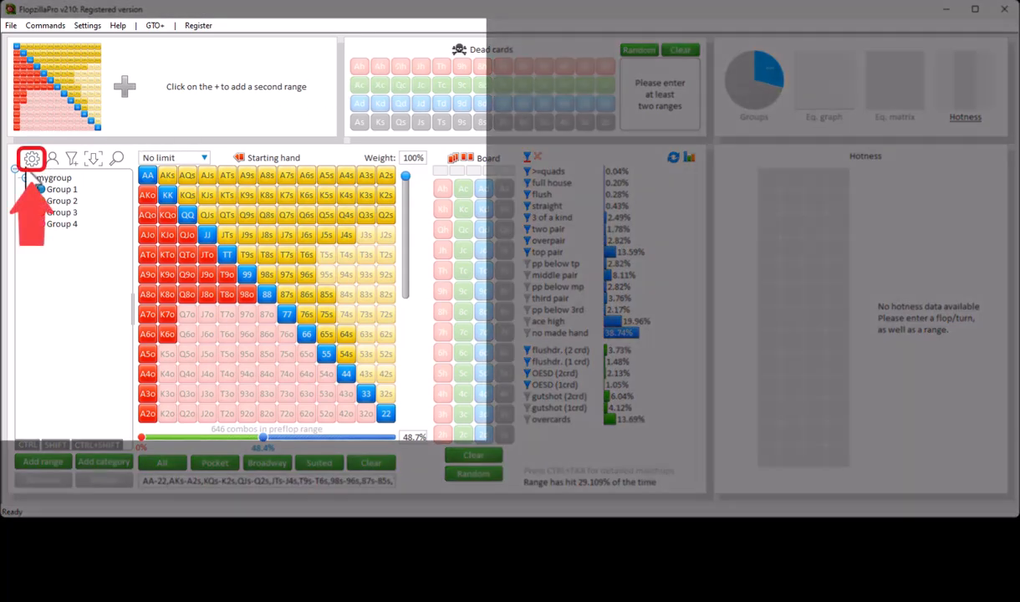
Enable 'Use Multiway mode at startup' in the settings and close the dialog.
left_click(31, 157)
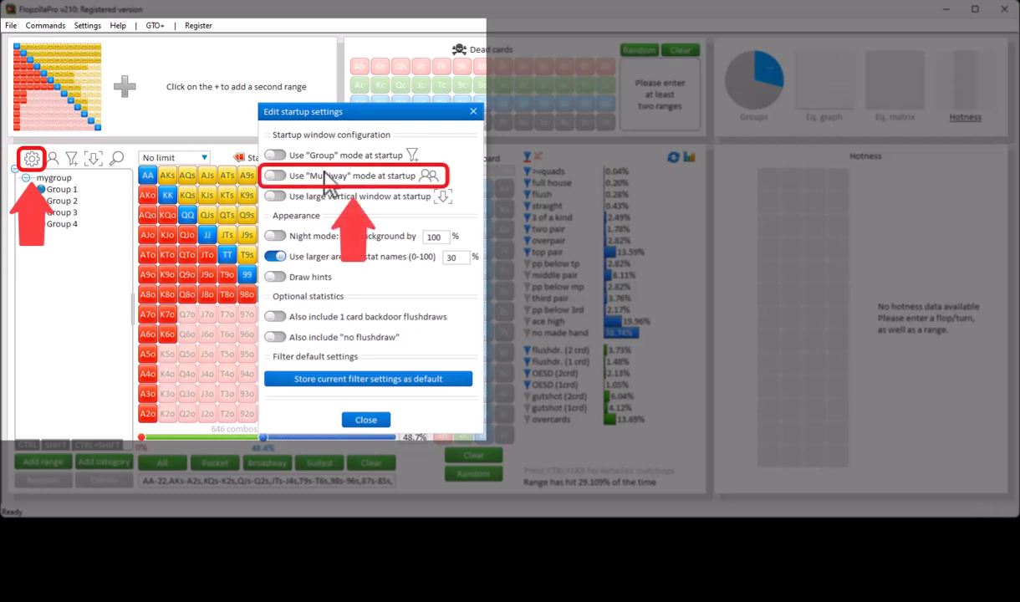
left_click(274, 176)
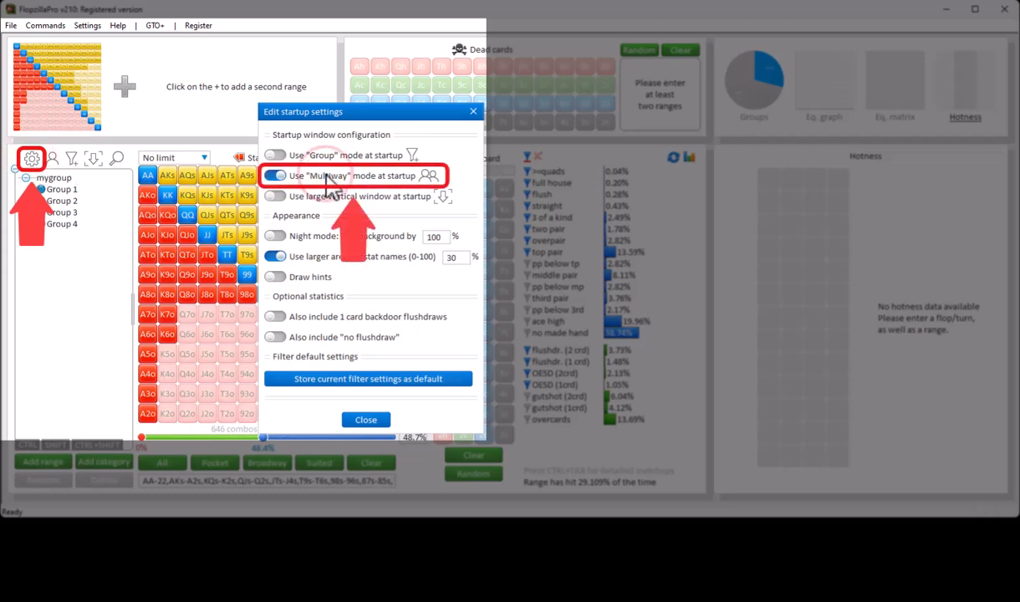
left_click(365, 419)
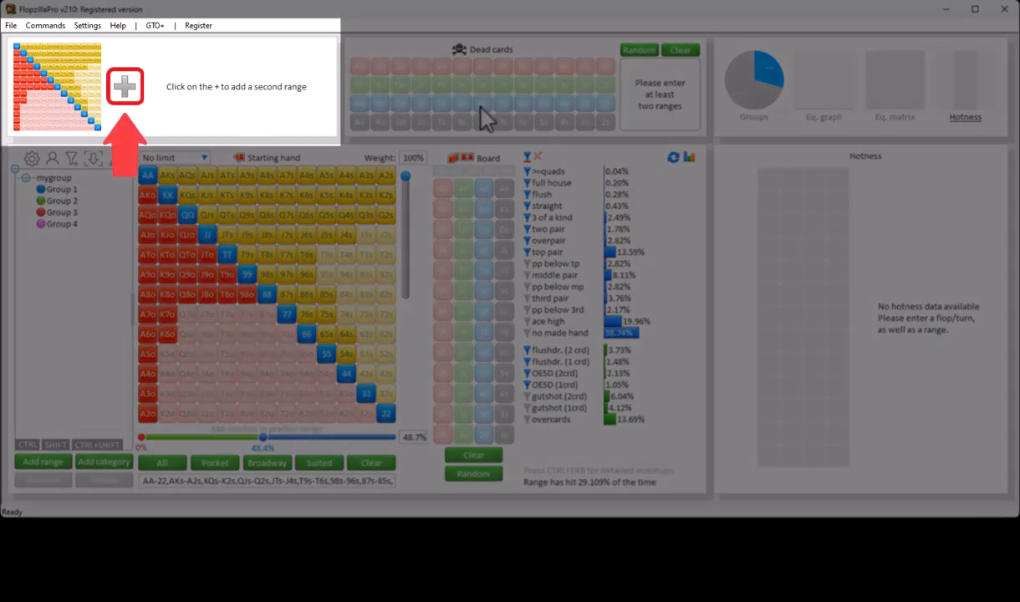
Add empty ranges with the + button until five ranges sit in the row.
left_click(124, 87)
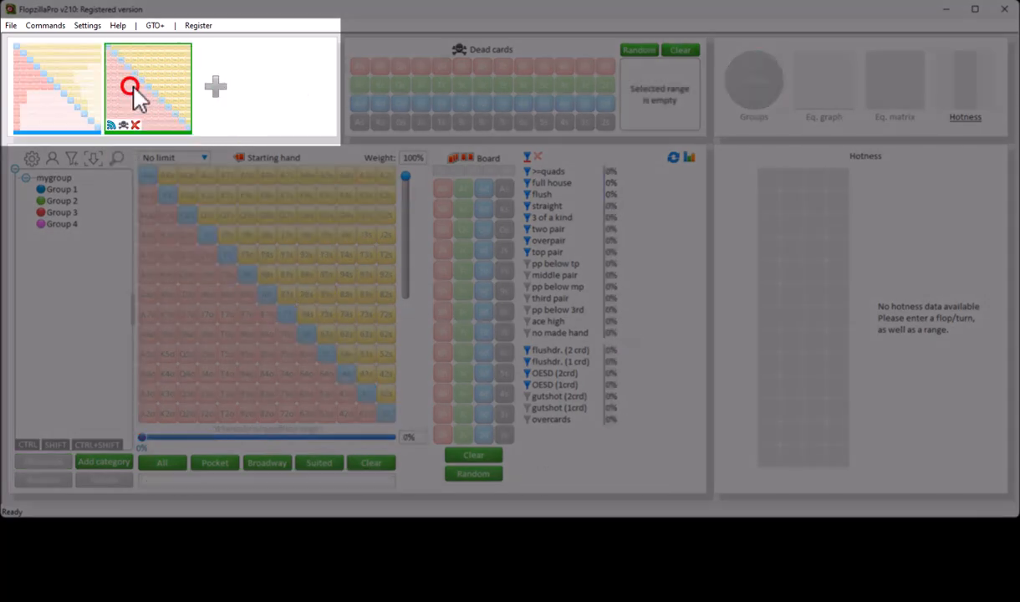
left_click(239, 87)
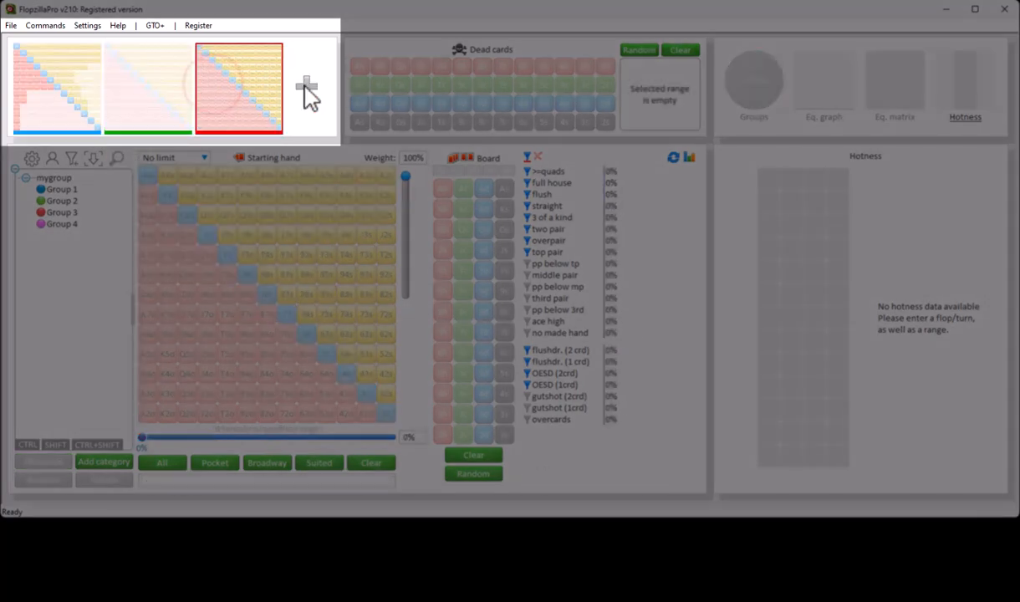
left_click(321, 87)
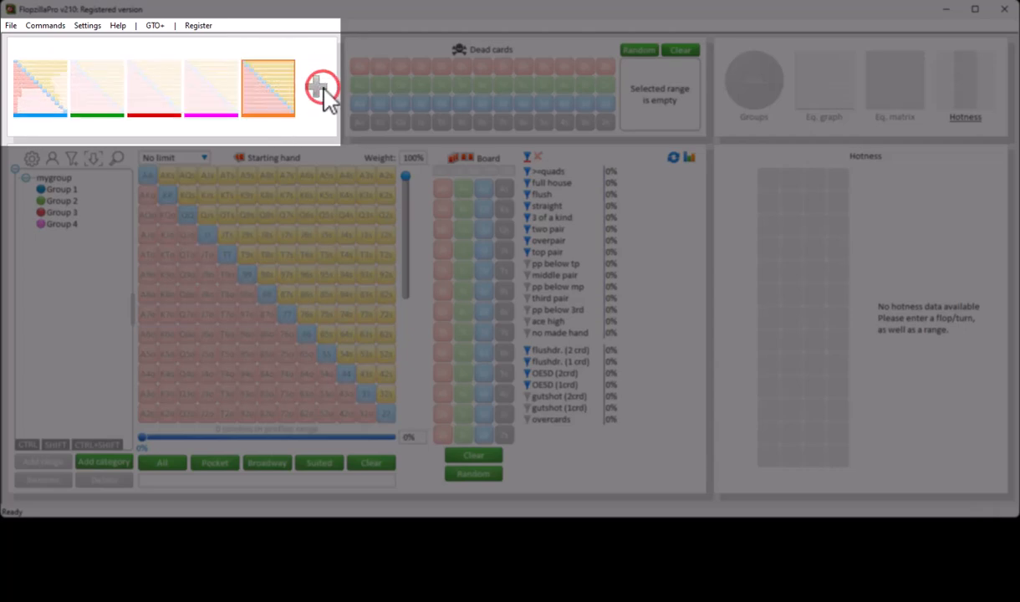
mouse_move(328, 117)
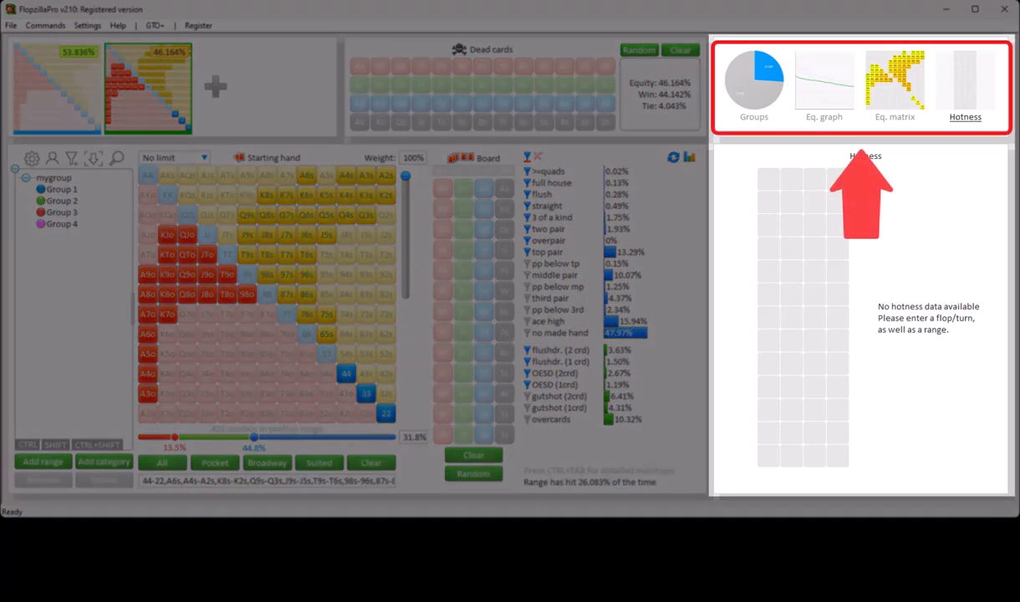
Switch to the Eq. graph view for the second range, showing 46.164% overall equity.
left_click(825, 84)
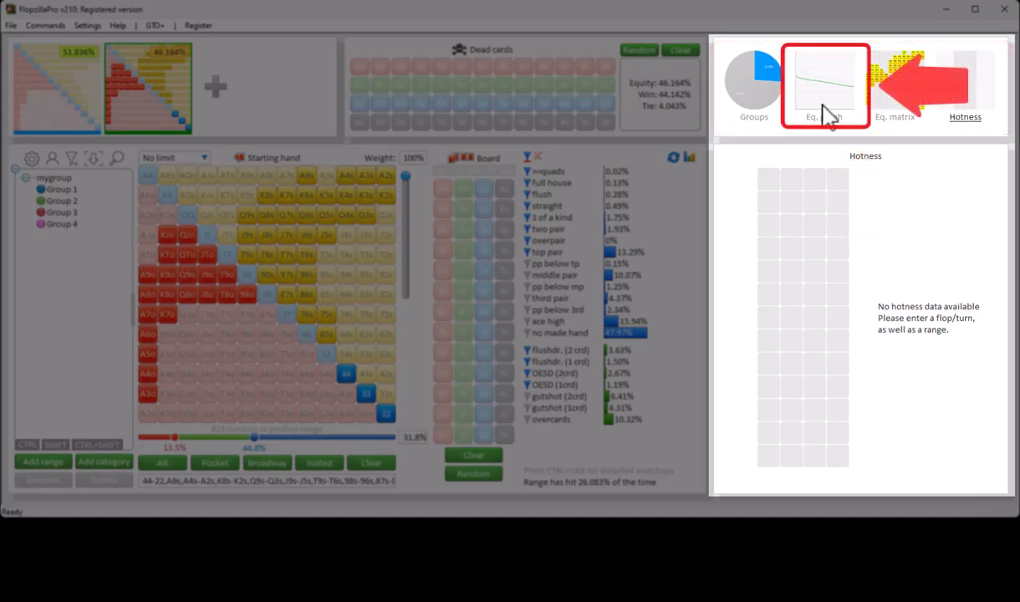
left_click(824, 84)
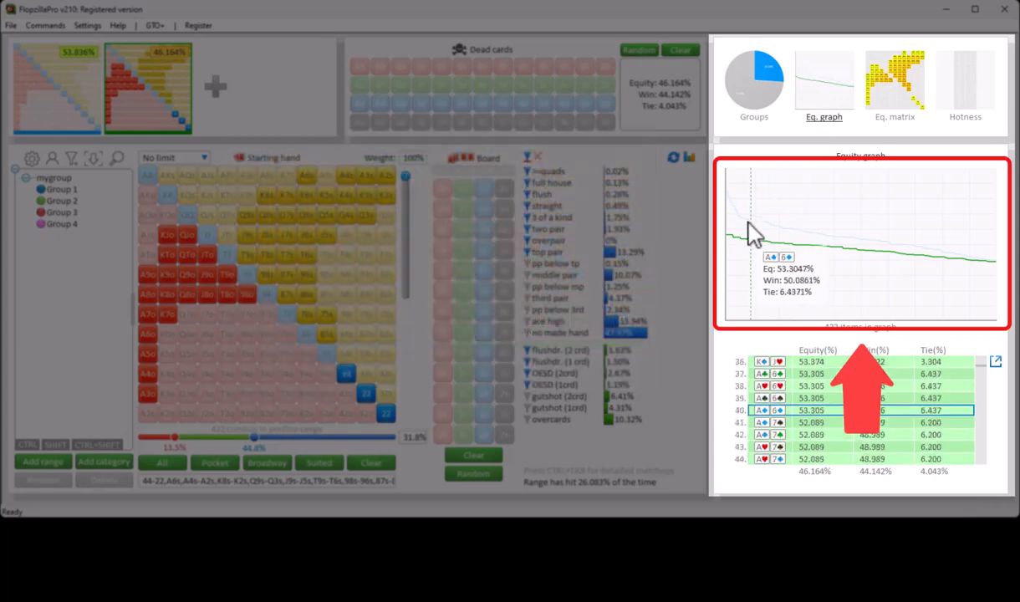
mouse_move(789, 243)
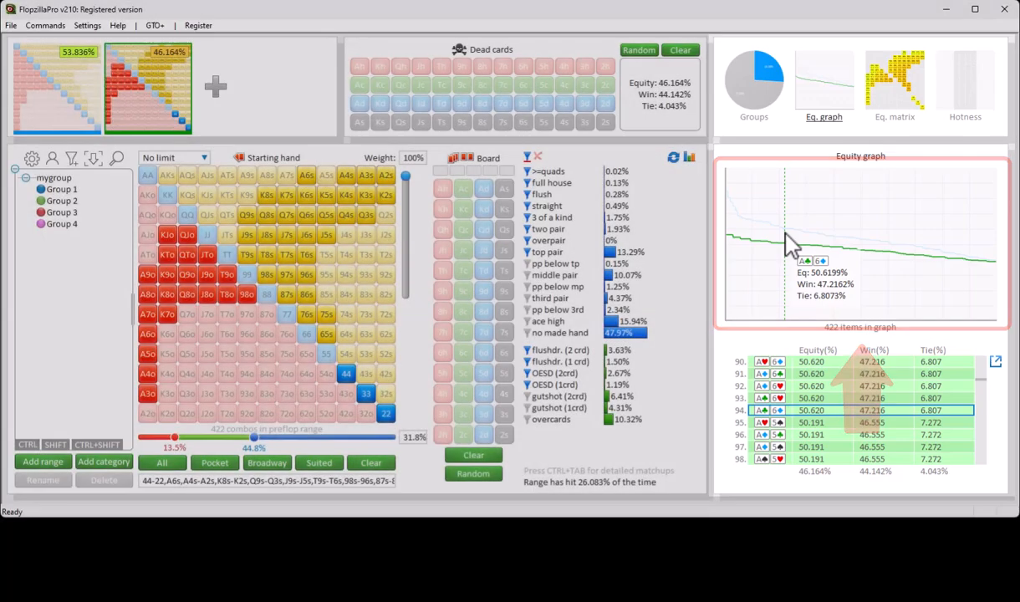
Select the first range thumbnail so the graph shows its 53.836% equity.
left_click(57, 87)
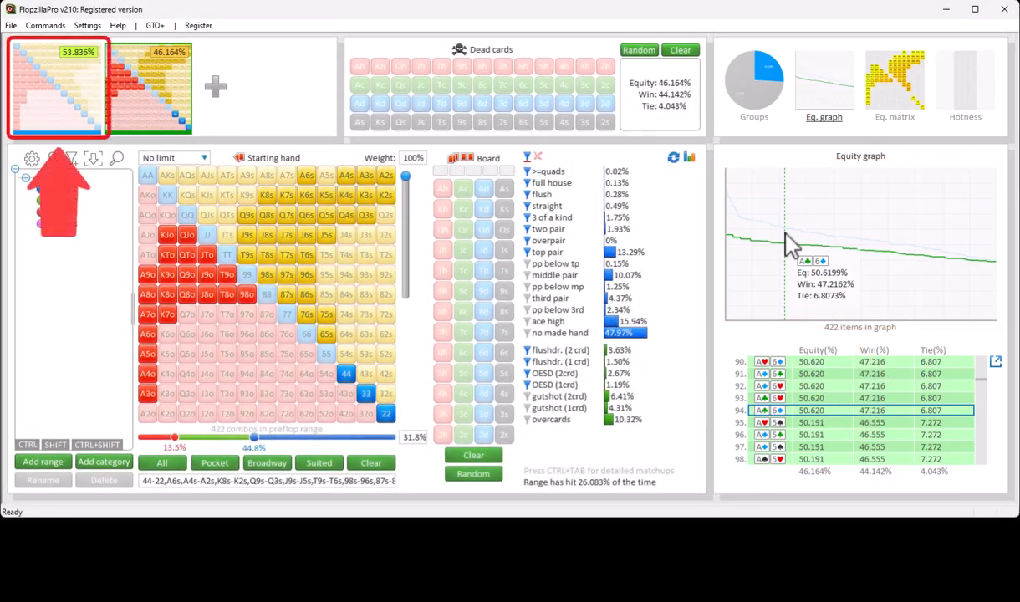
left_click(57, 87)
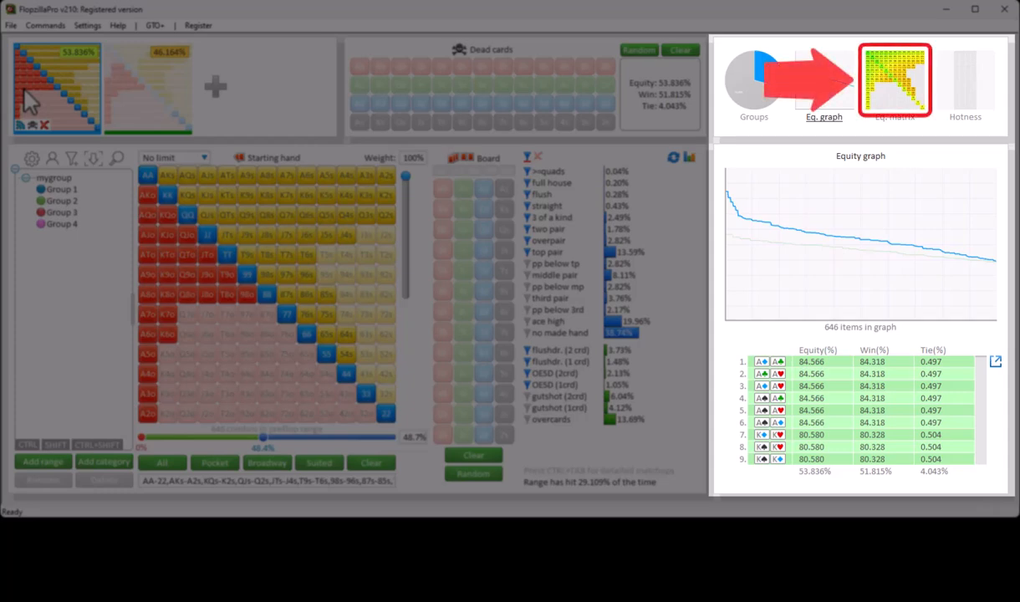
mouse_move(57, 100)
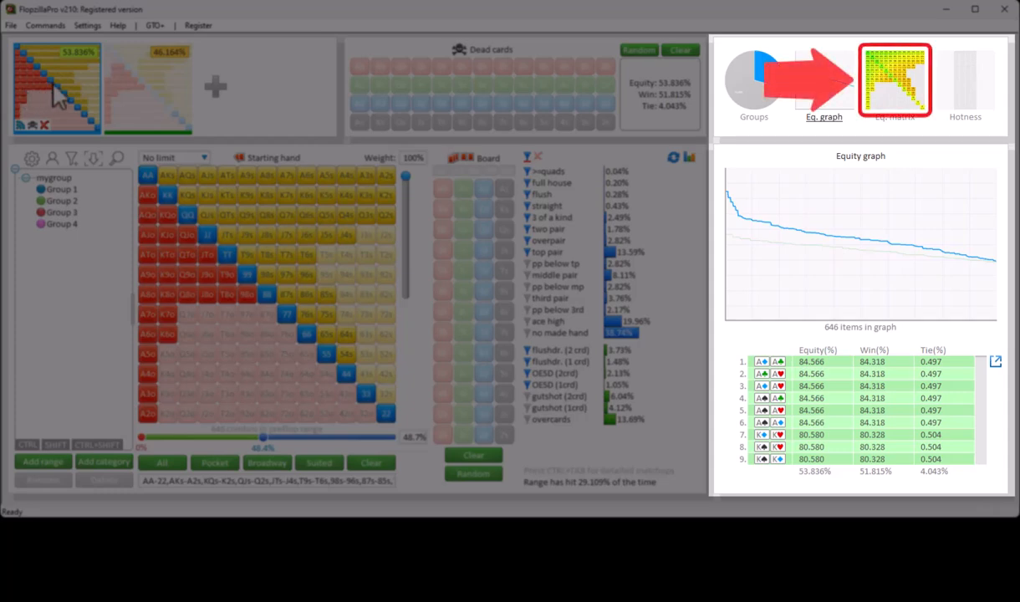
Switch to the Eq. matrix view of per-hand equities, first range at 51.178%.
left_click(895, 80)
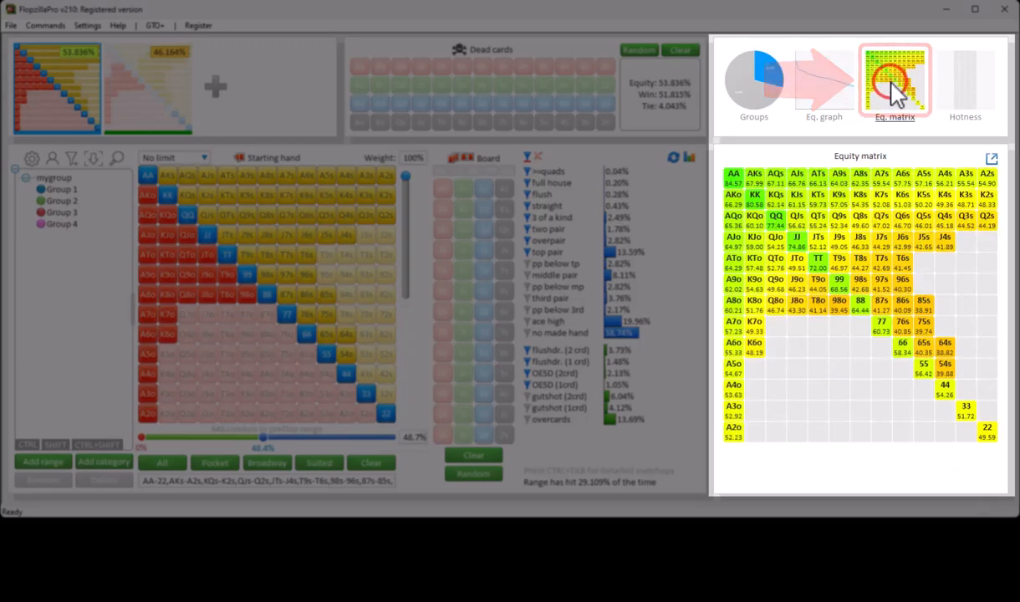
left_click(895, 81)
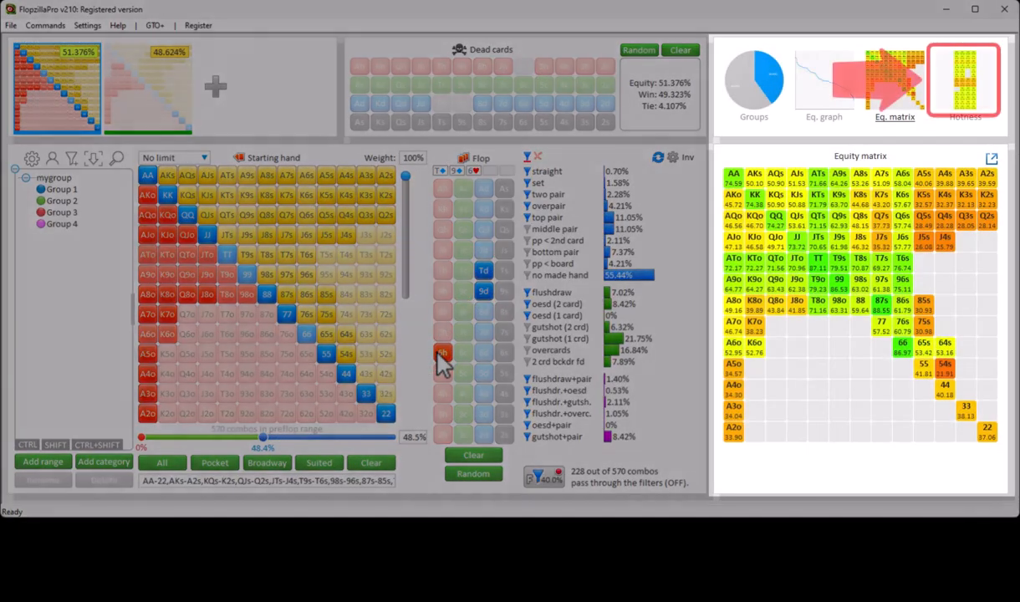
Switch to the Hotness view of next cards around the 51.376% equity.
left_click(964, 81)
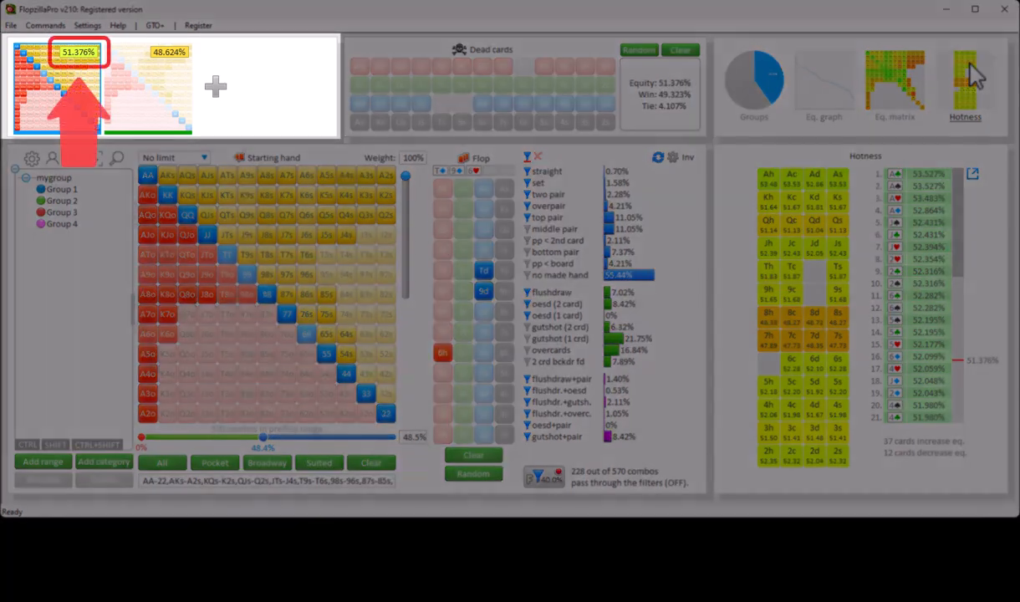
mouse_move(974, 154)
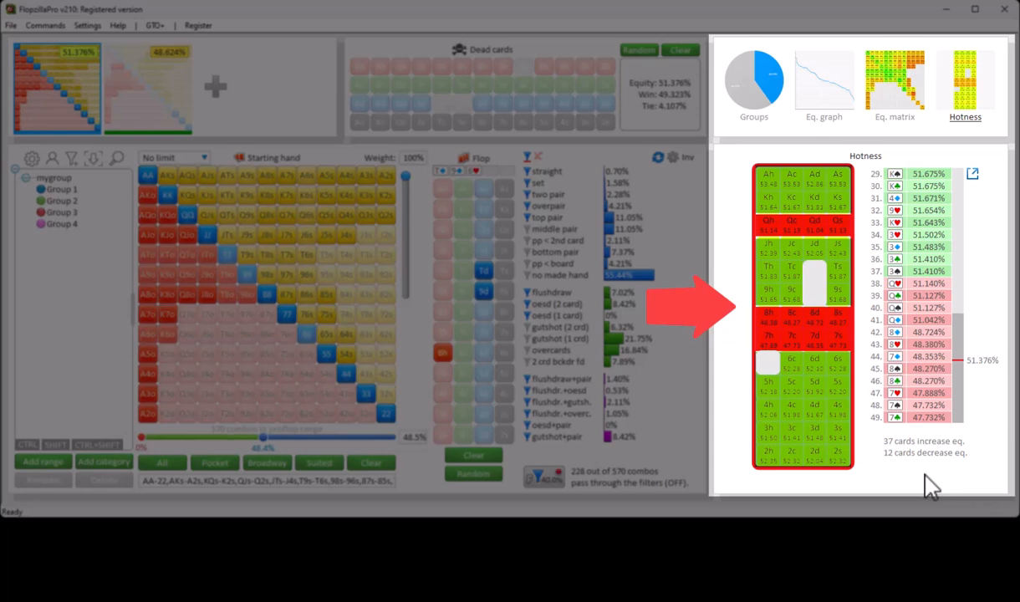
mouse_move(837, 365)
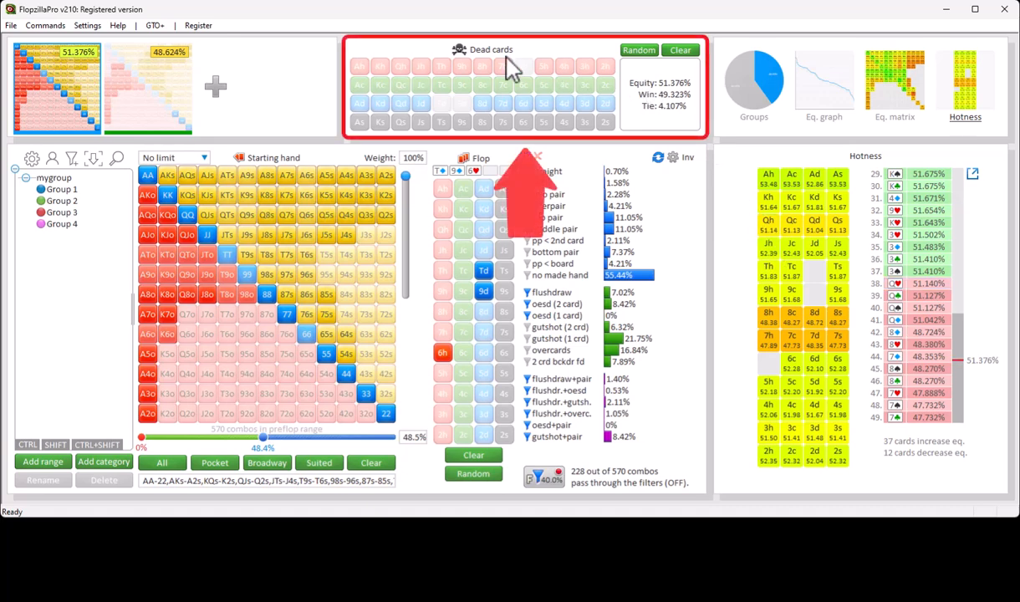
left_click(400, 87)
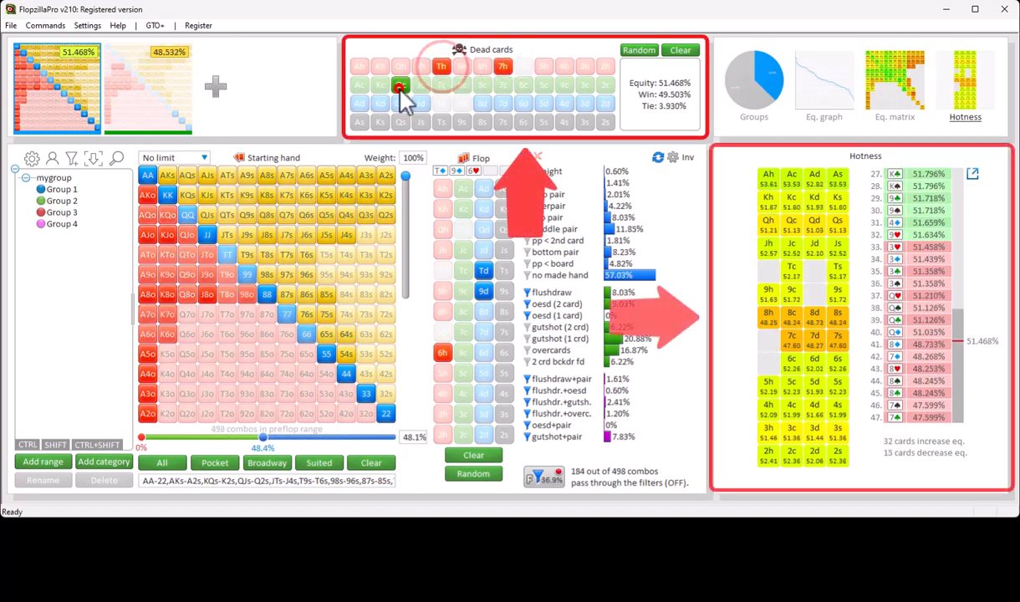
left_click(502, 104)
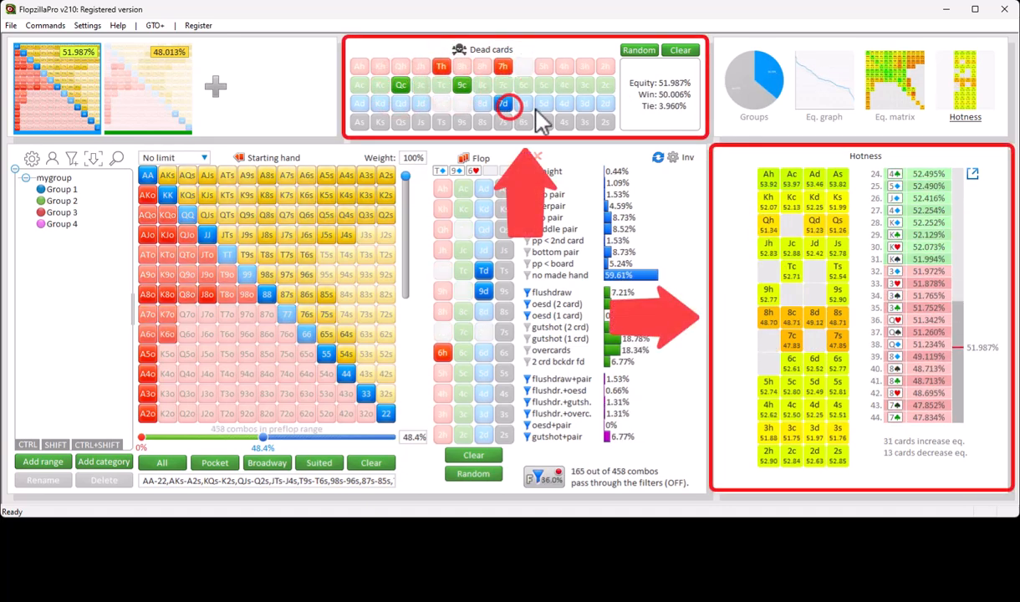
left_click(562, 104)
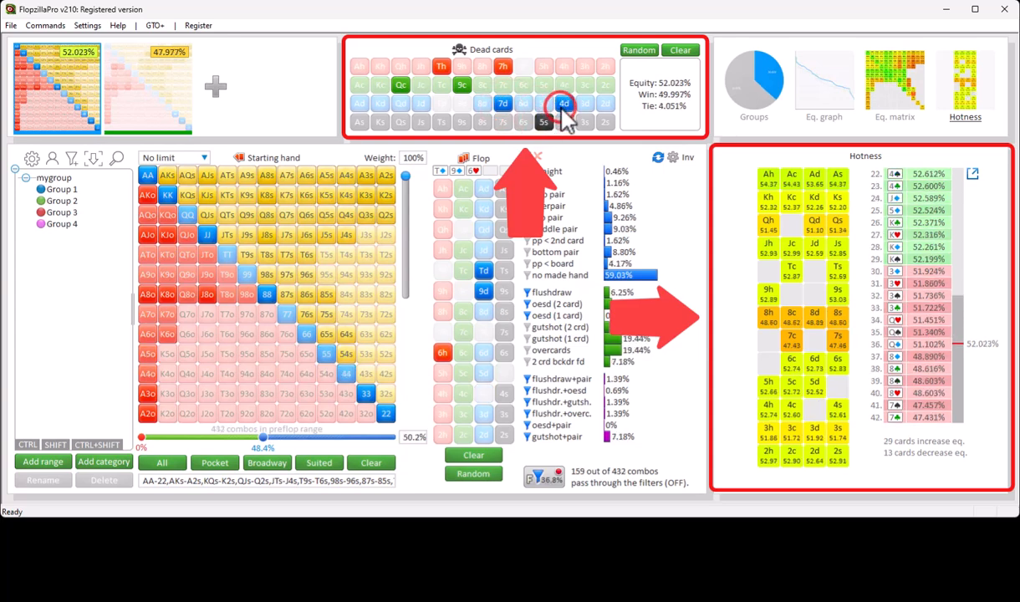
left_click(584, 67)
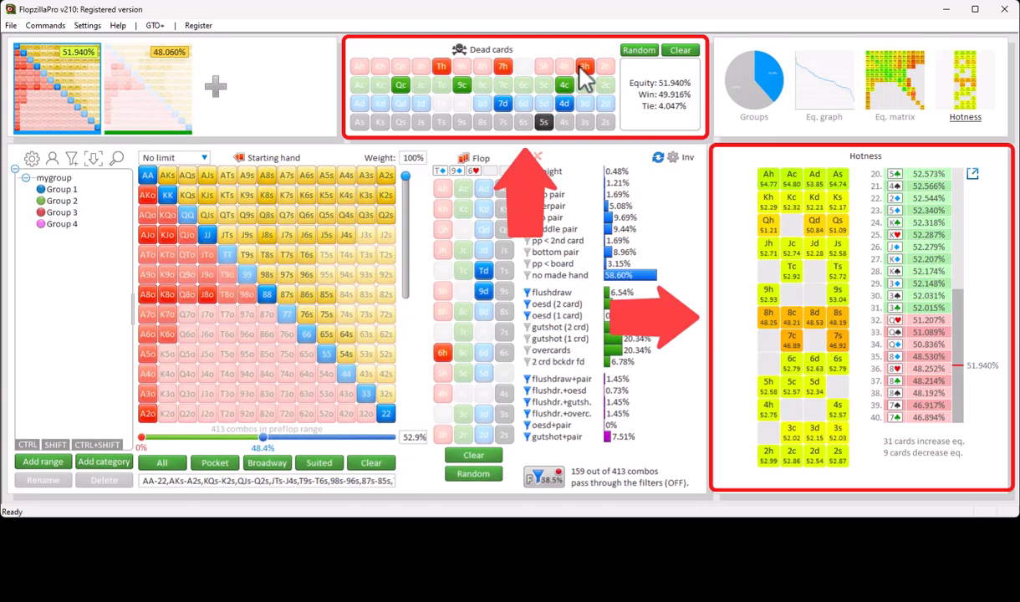
left_click(681, 50)
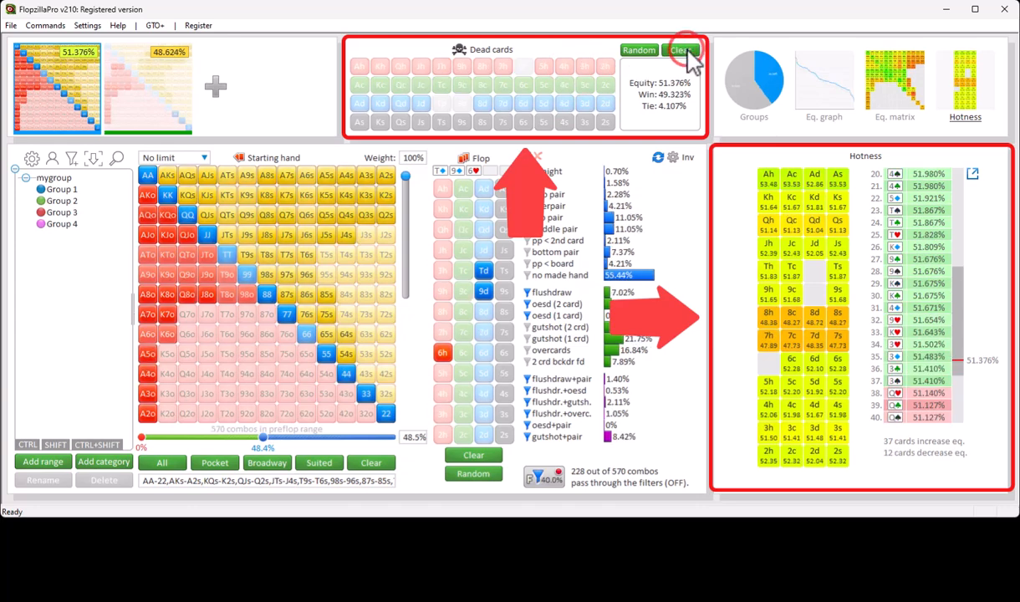
left_click(680, 50)
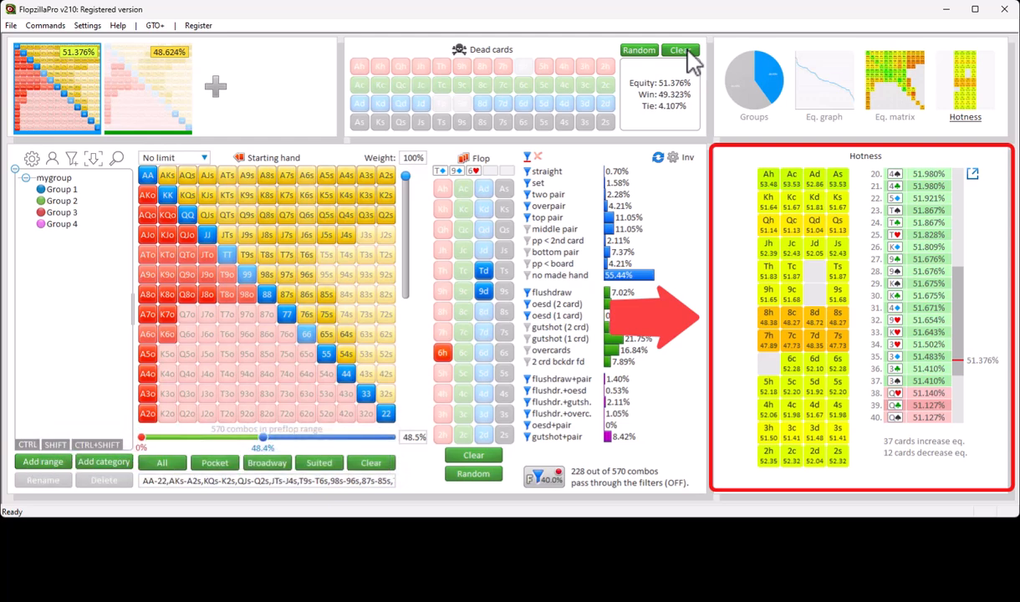
left_click(681, 50)
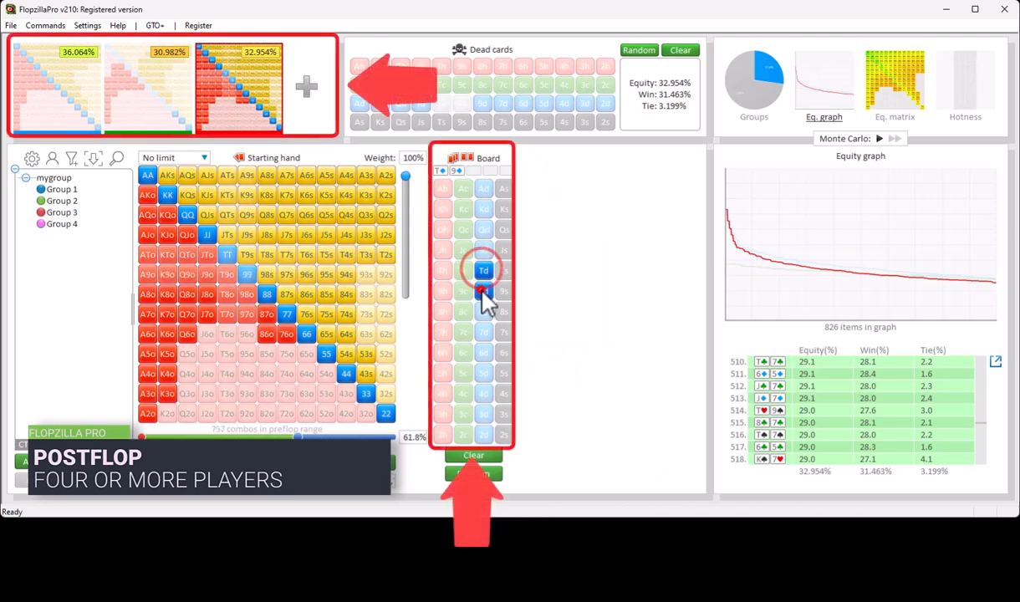
Adjust the player ranges, removing one so two remain at 51.376% and 48.624%.
left_click(443, 352)
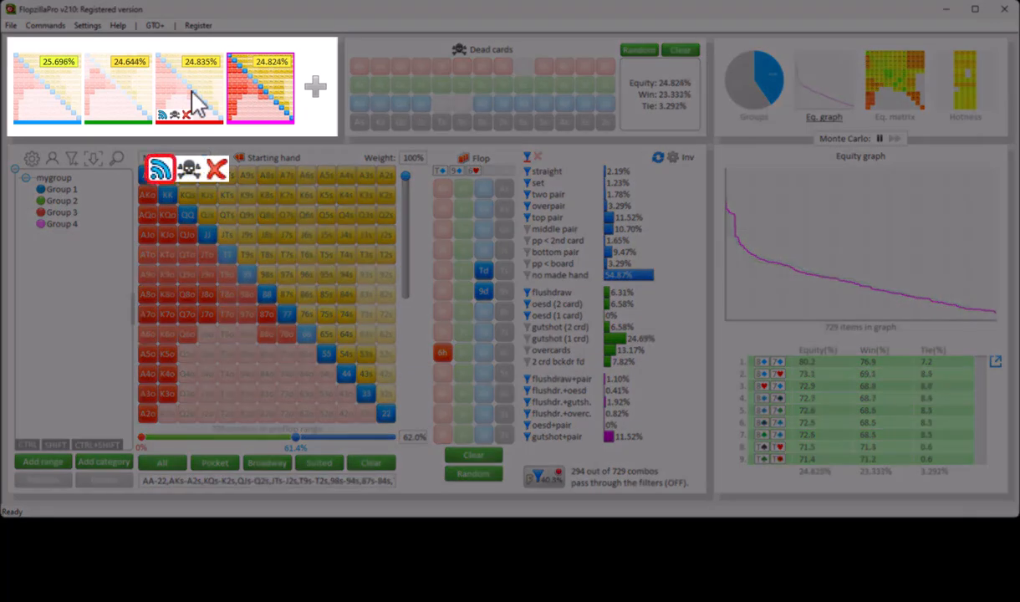
left_click(168, 115)
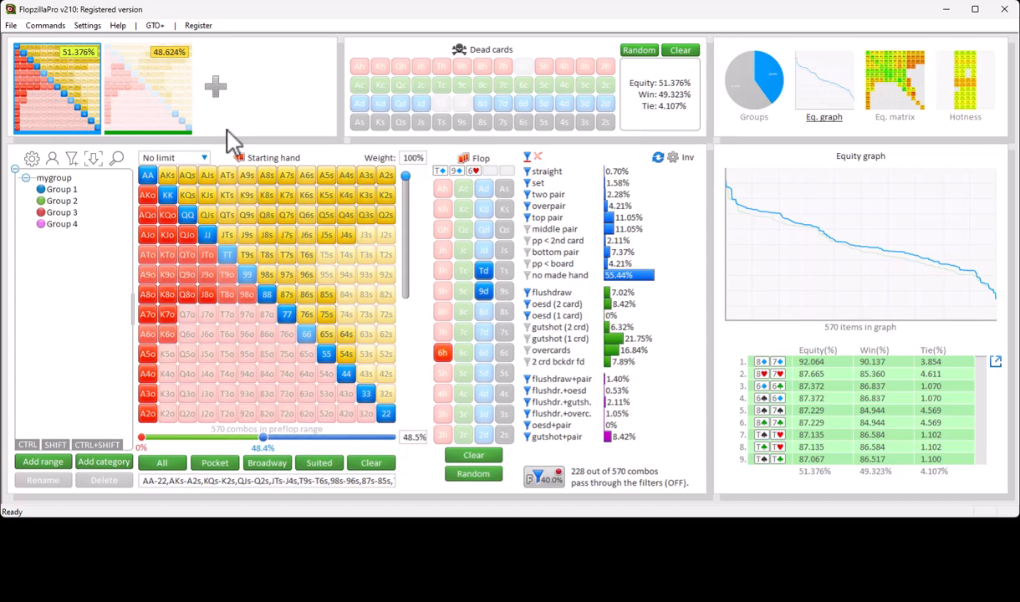
Add a third range for three-way equities of 38.880%, 37.145% and 23.975%.
left_click(214, 87)
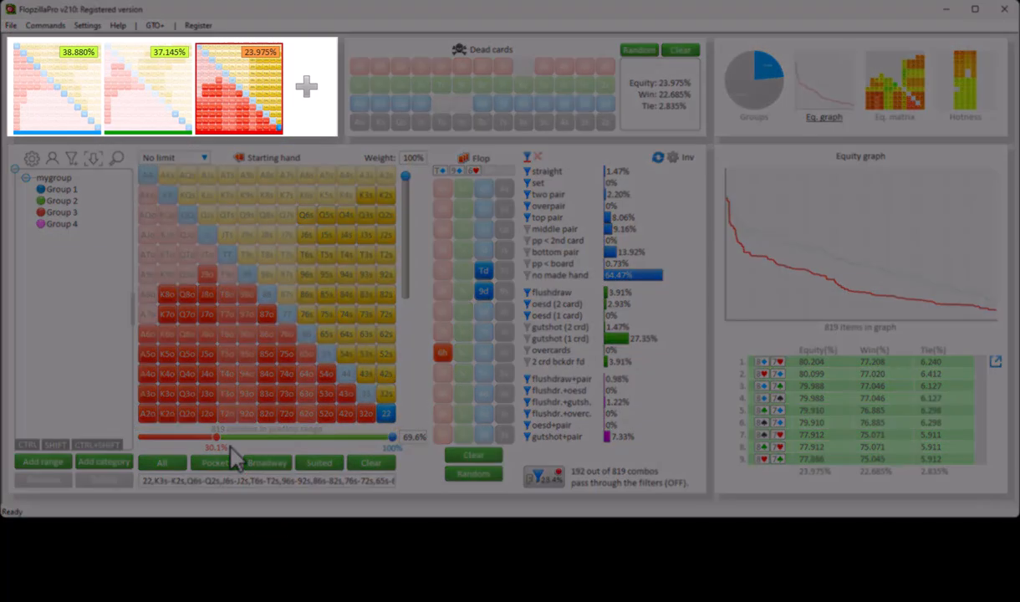
mouse_move(291, 91)
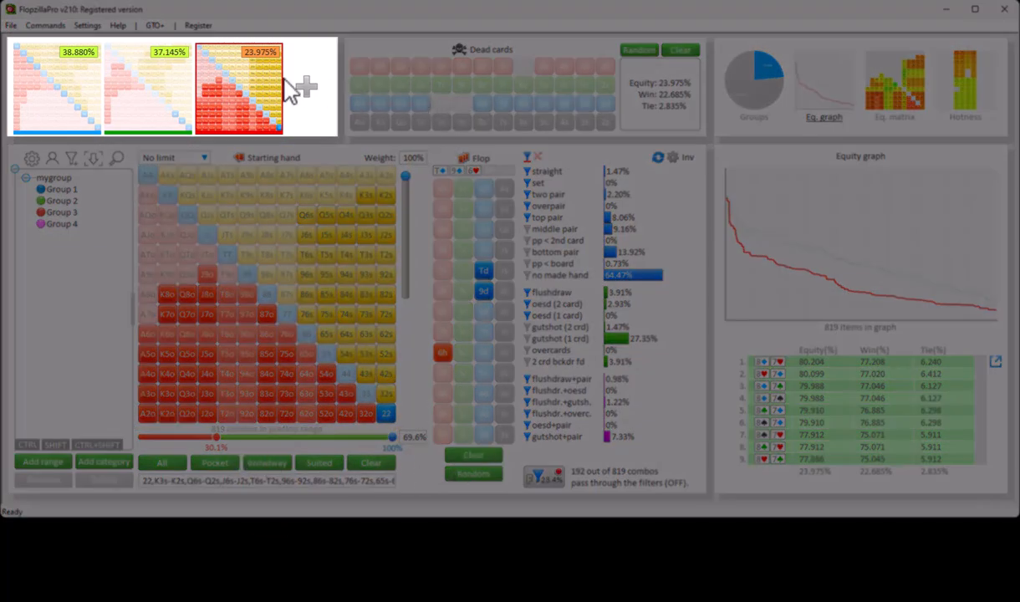
Select the third range's thumbnail to show its 23.975% equity graph in the three-way matchup.
left_click(241, 87)
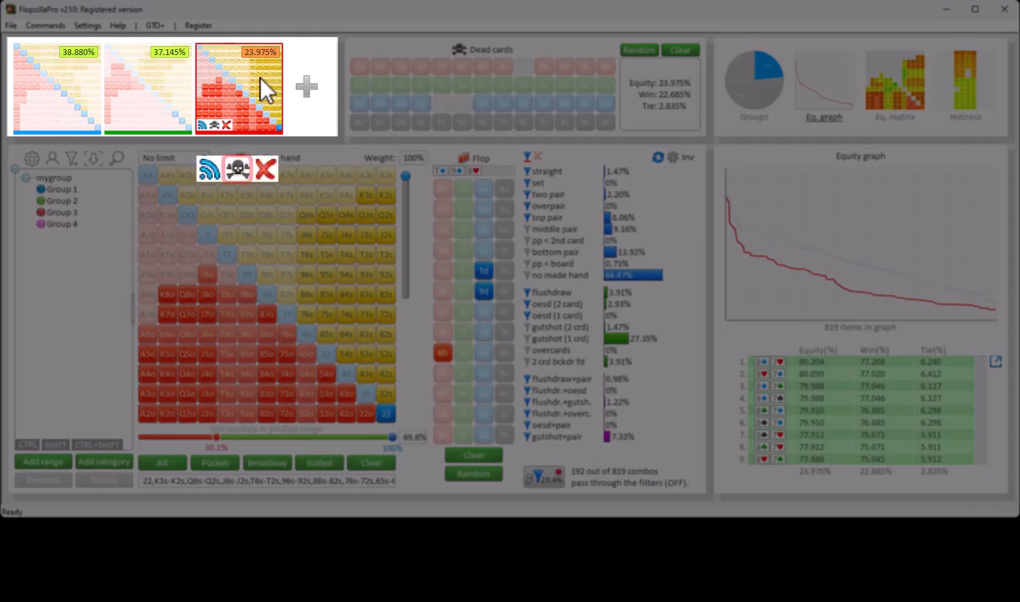